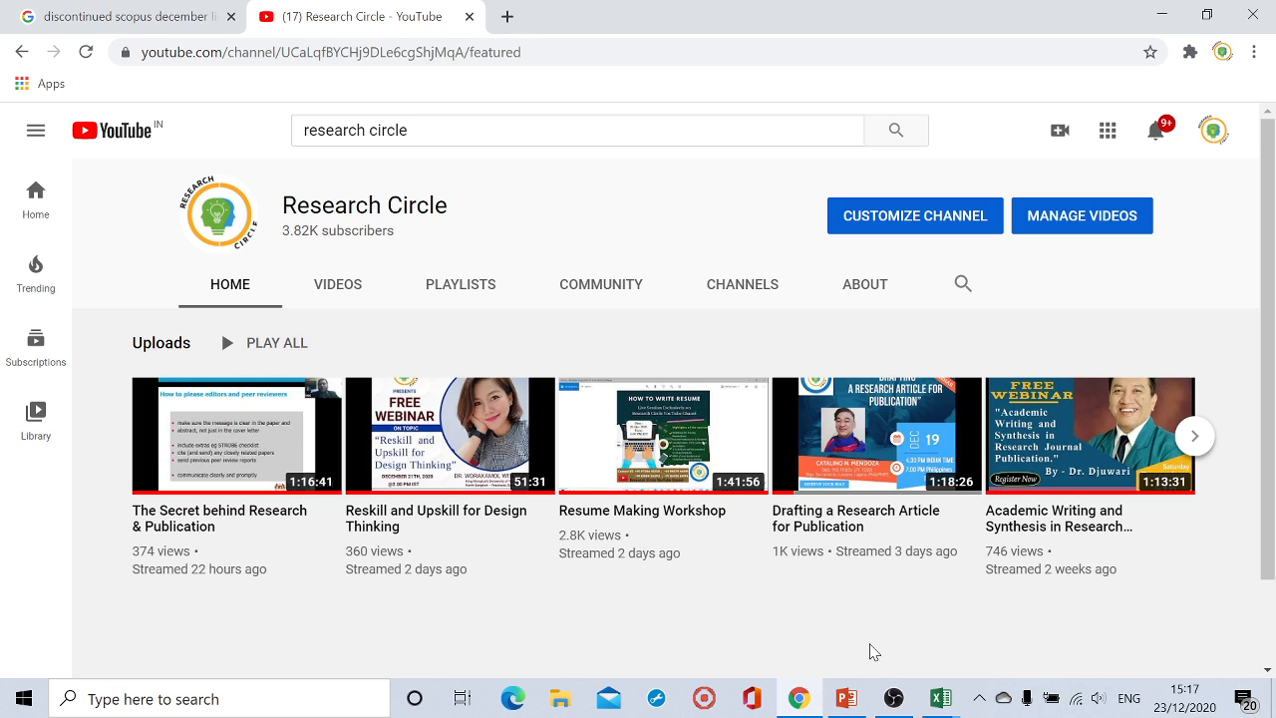
pyautogui.moveTo(279, 239)
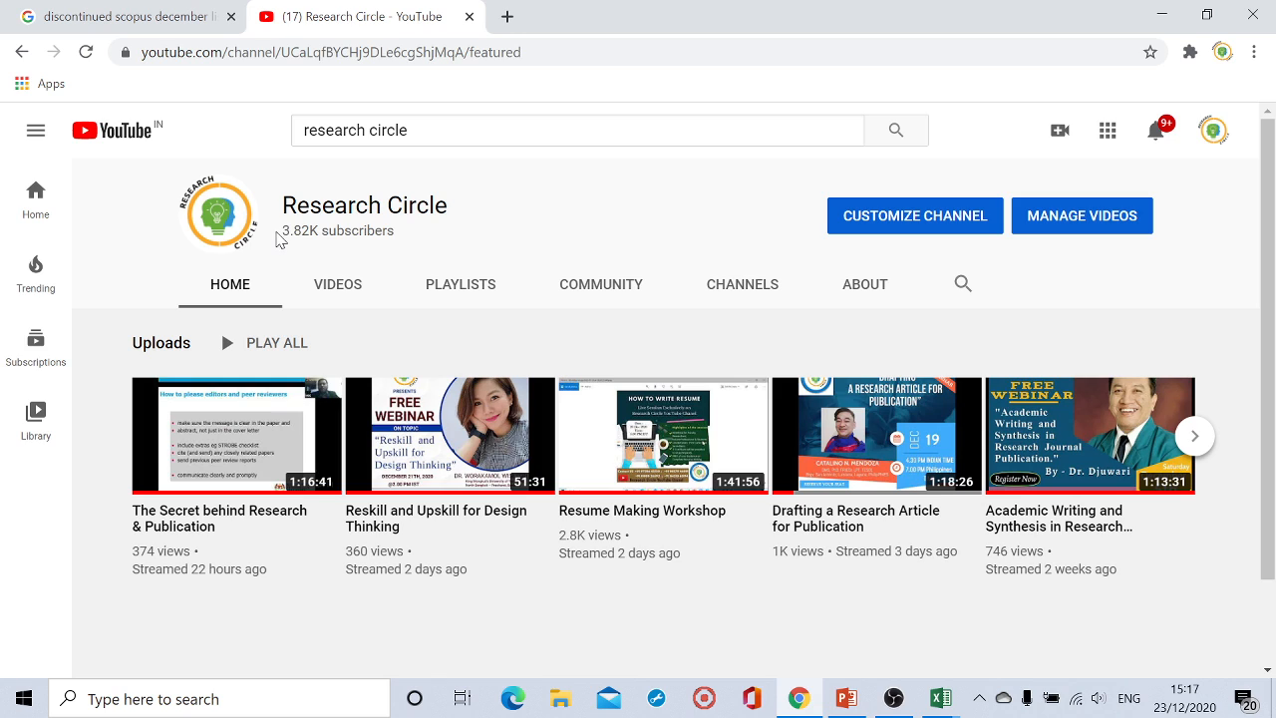
pyautogui.moveTo(282, 239)
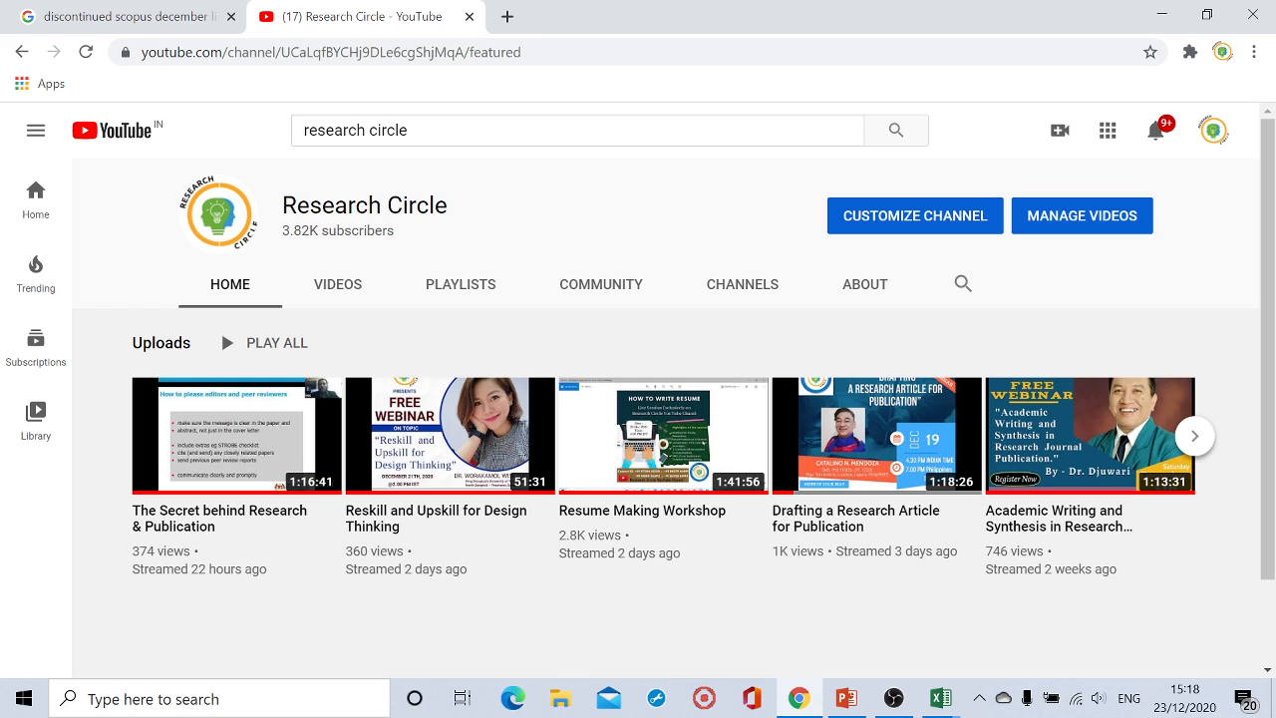
pyautogui.moveTo(461, 242)
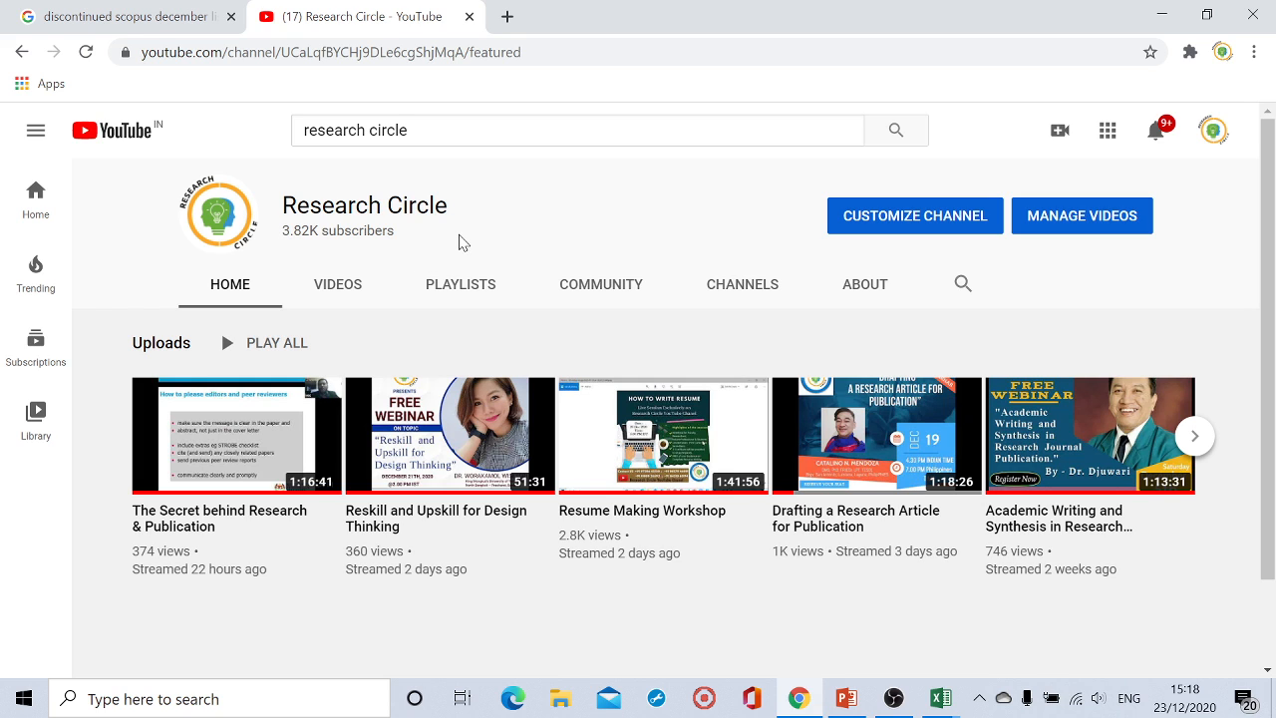
# - Scroll to slide 2, the title slide announcing the latest Scopus discontinued December 2020 list
pyautogui.scroll(-3)
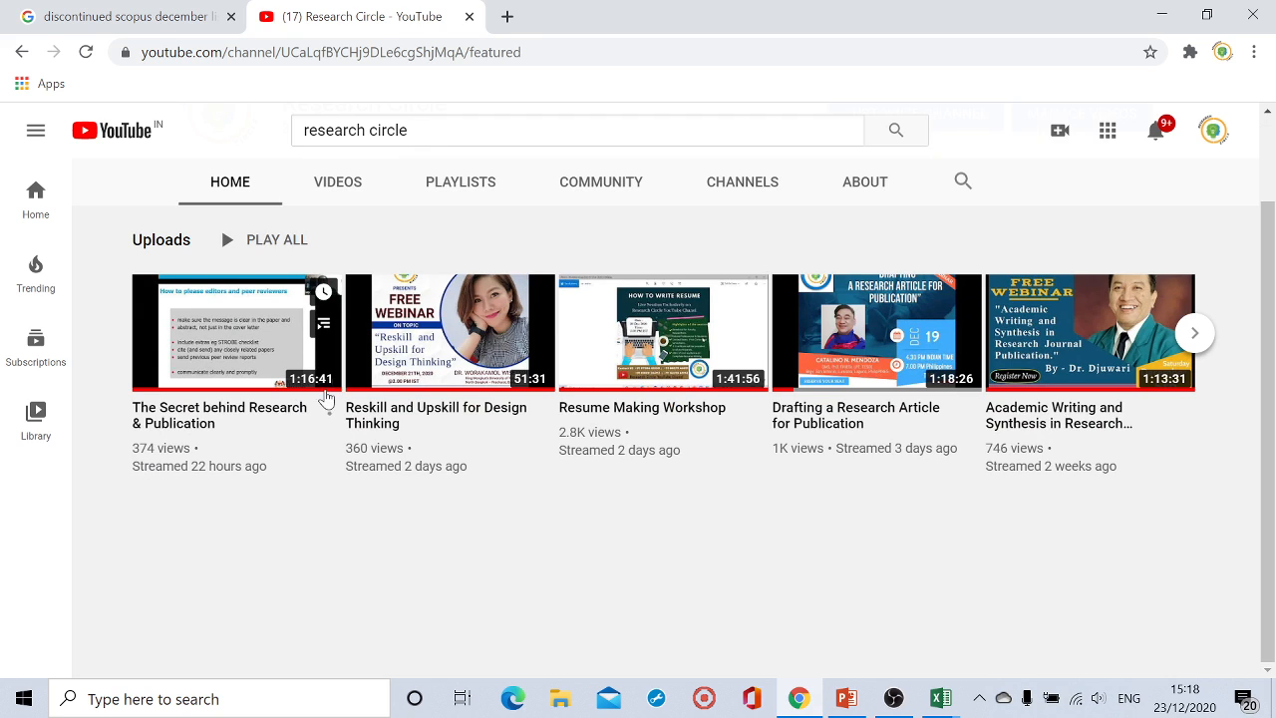
pyautogui.moveTo(656, 387)
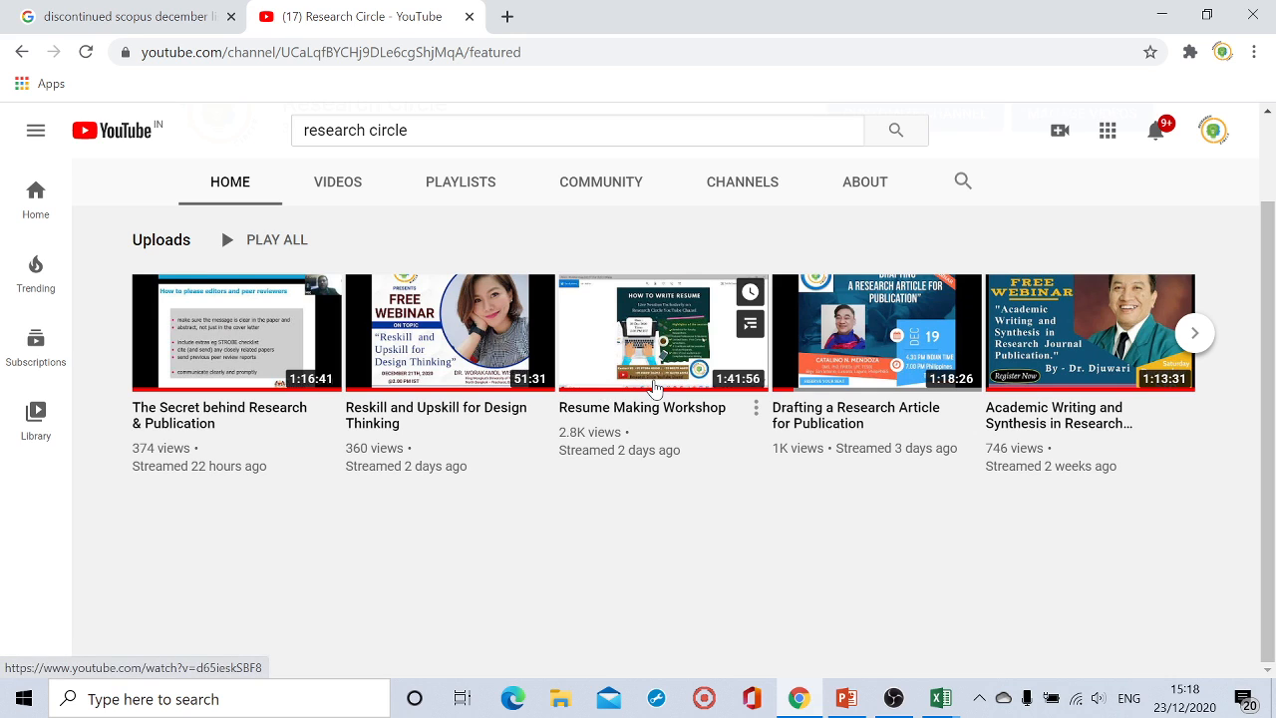
pyautogui.moveTo(575, 459)
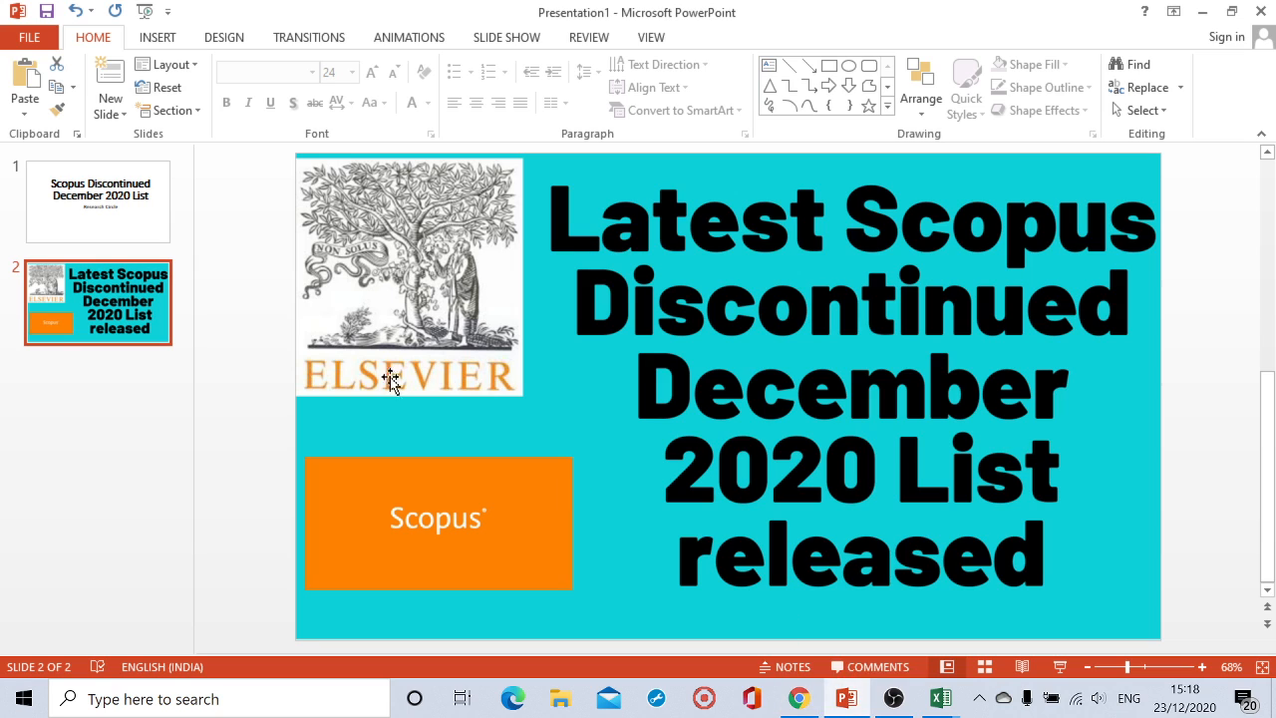
pyautogui.moveTo(149, 239)
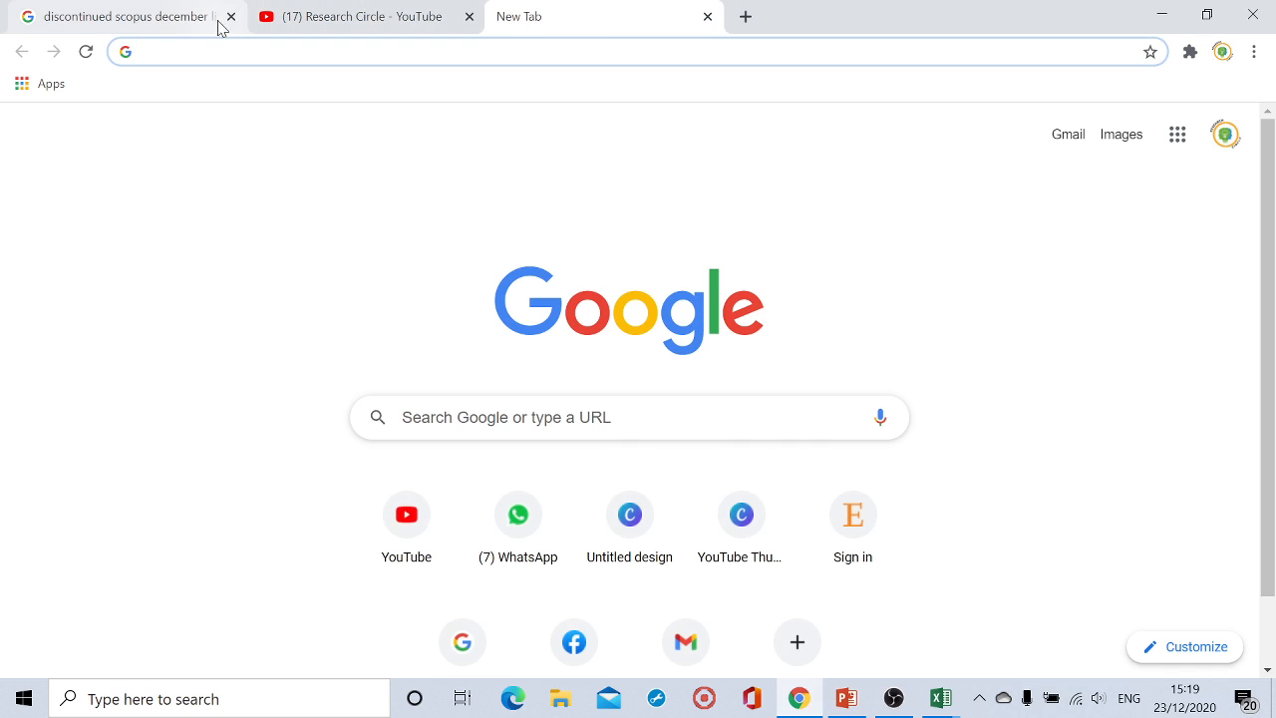
# - Search 'discontinued scopus december list 2020', then download and open Elsevier's XLS spreadsheet
pyautogui.click(230, 17)
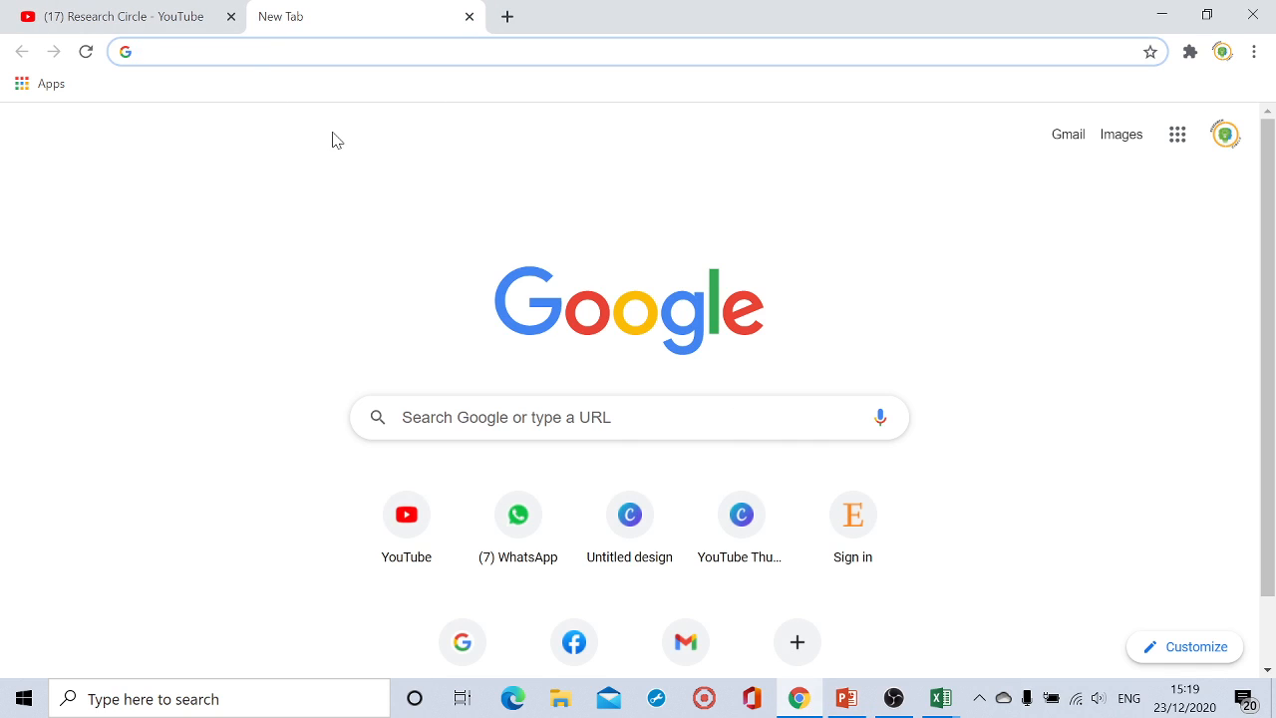
pyautogui.click(627, 416)
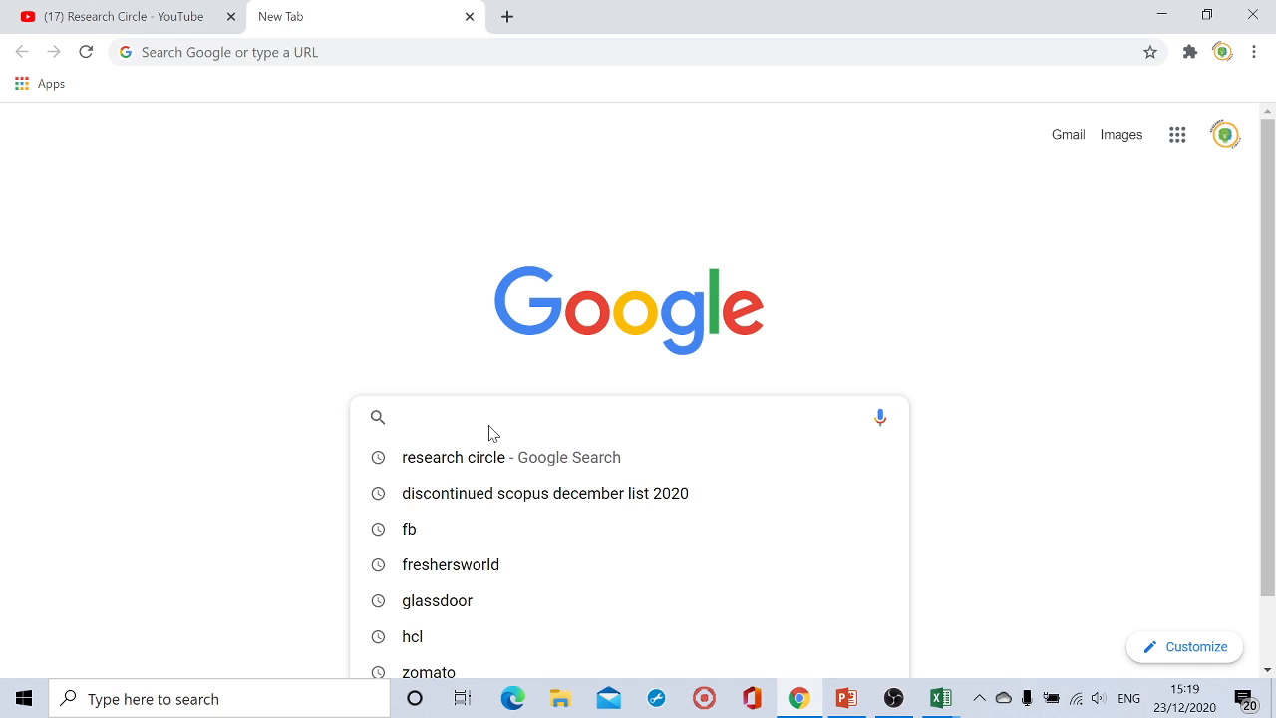
pyautogui.write('dis')
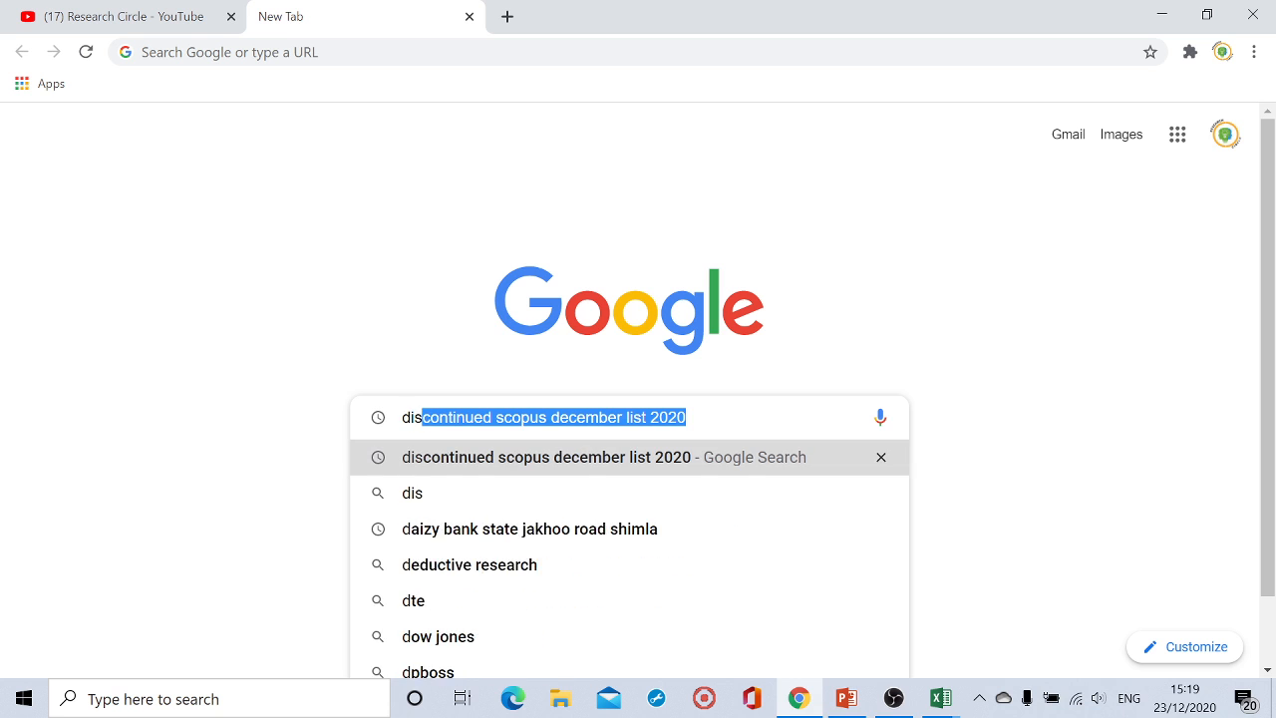
pyautogui.write('c')
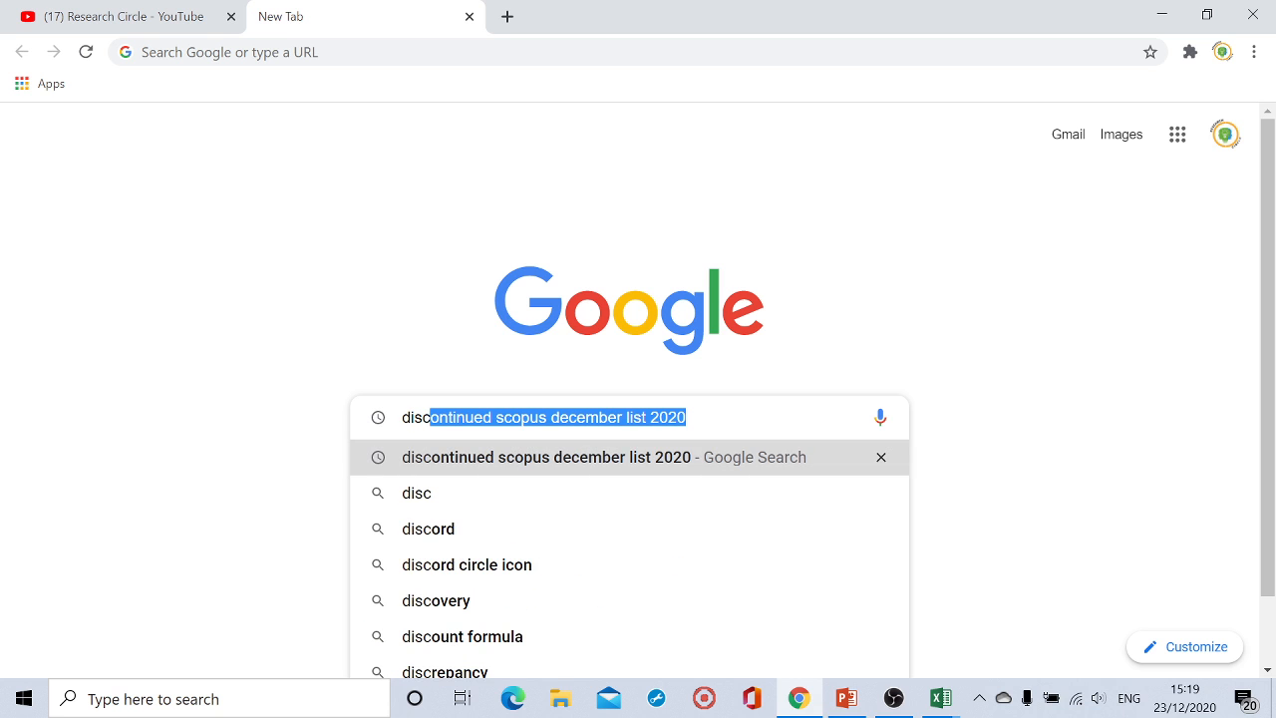
pyautogui.press('enter')
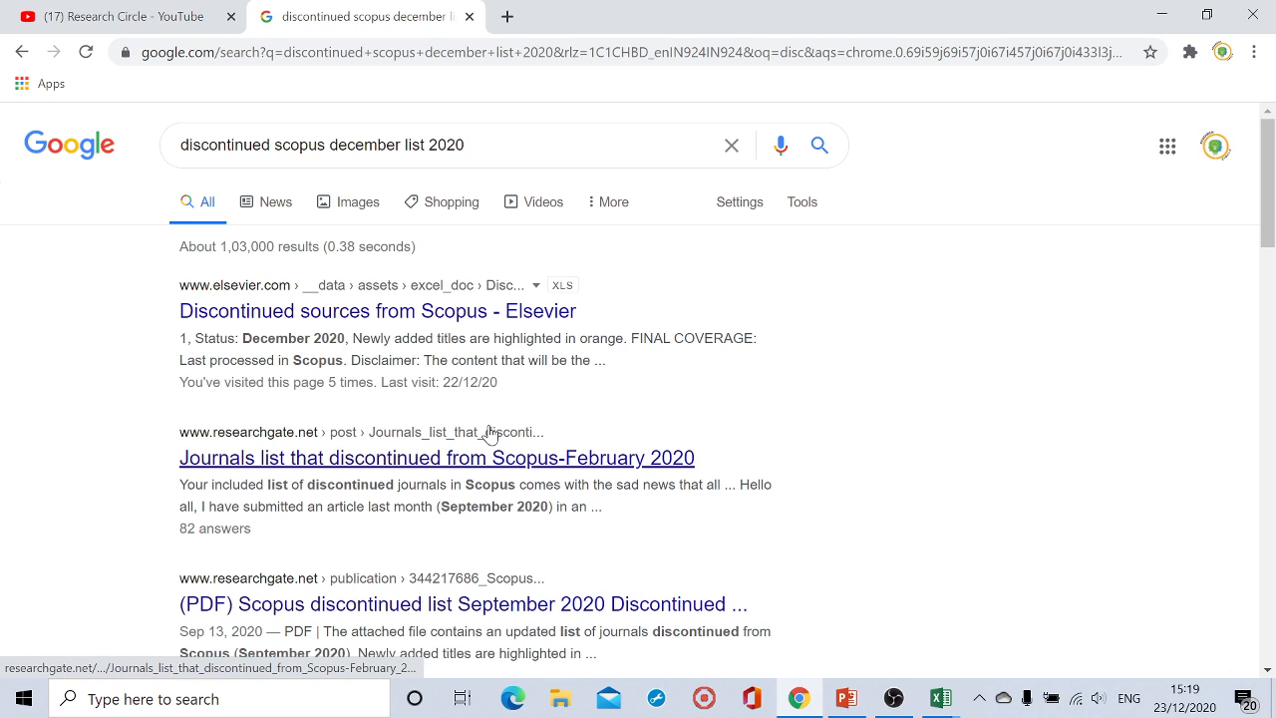
pyautogui.moveTo(294, 398)
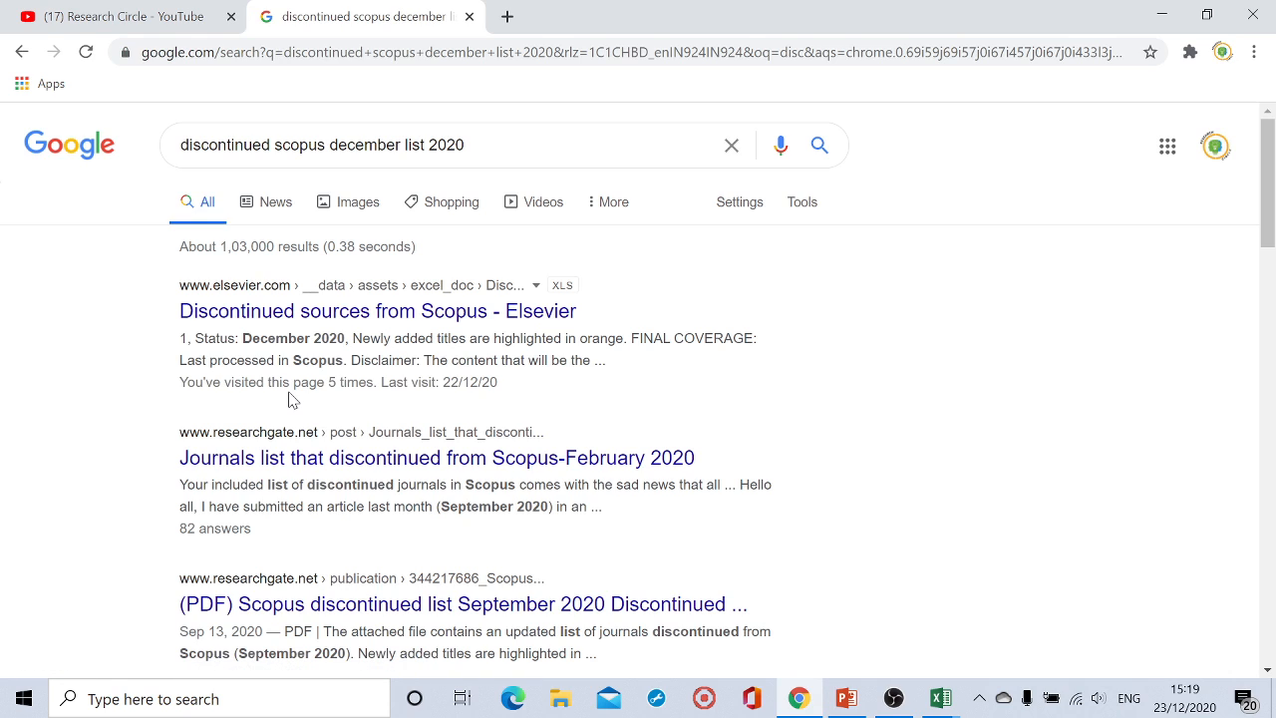
pyautogui.moveTo(377, 310)
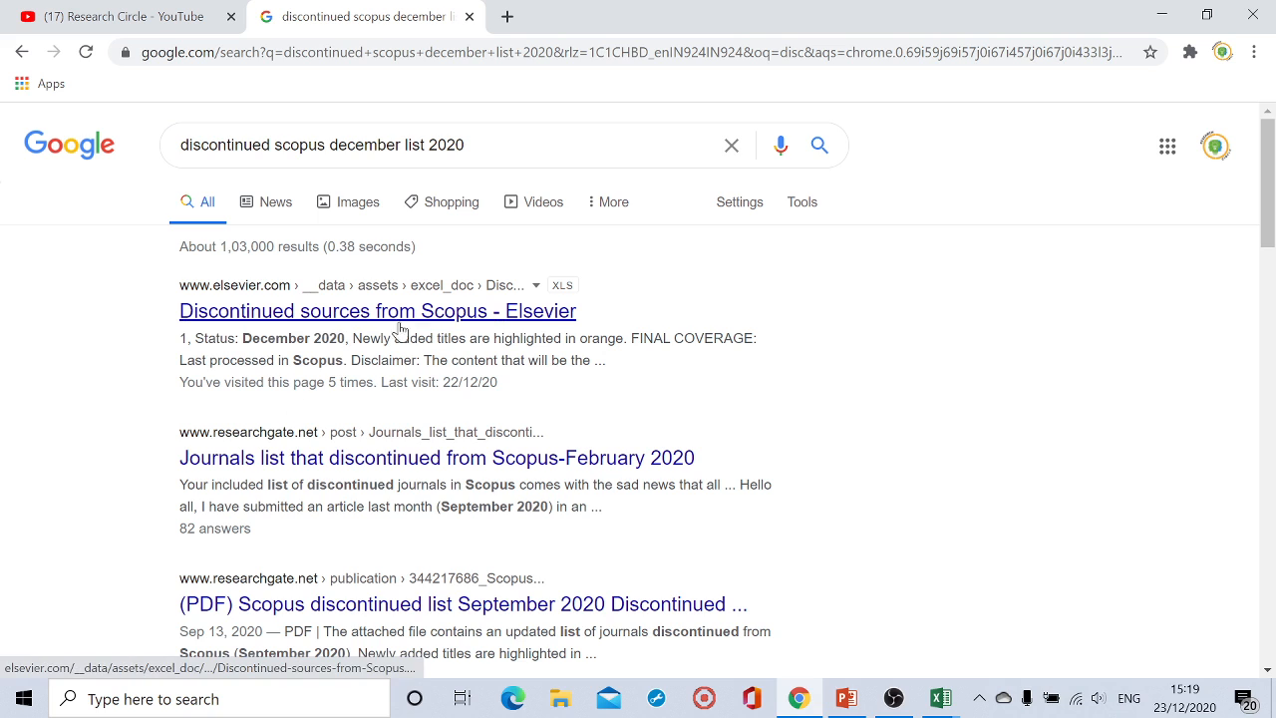
pyautogui.moveTo(553, 319)
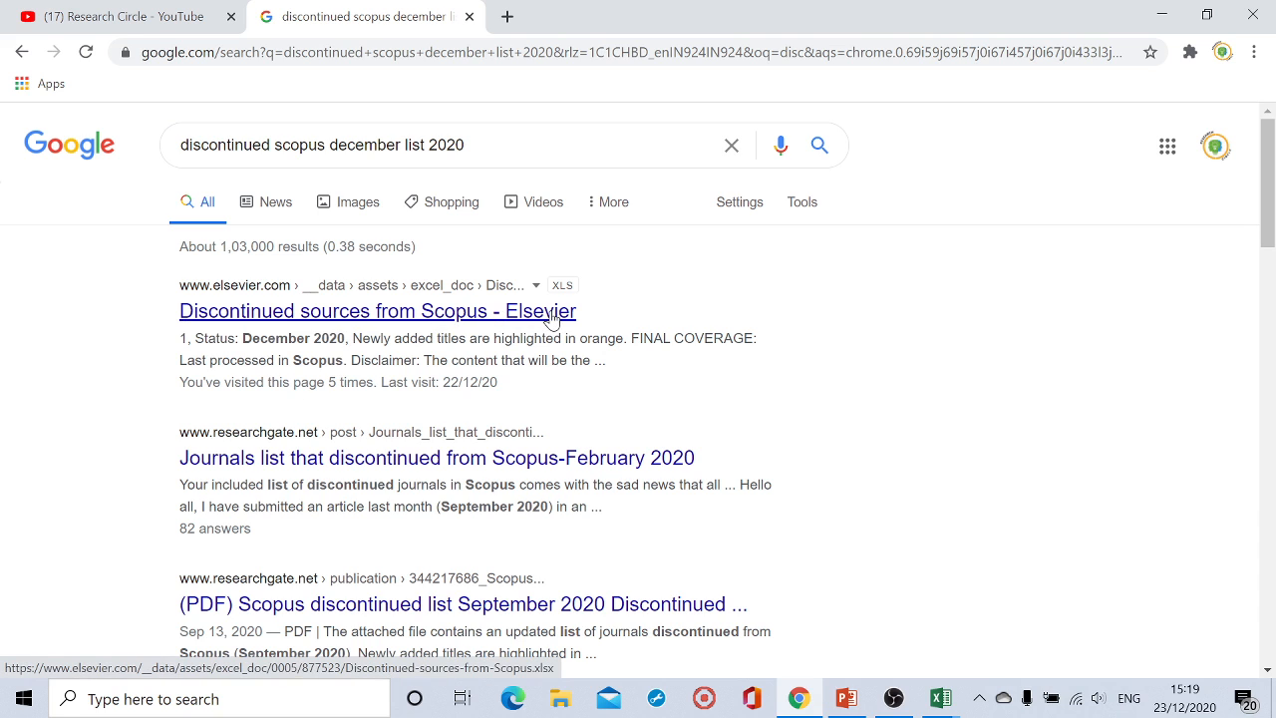
pyautogui.click(377, 311)
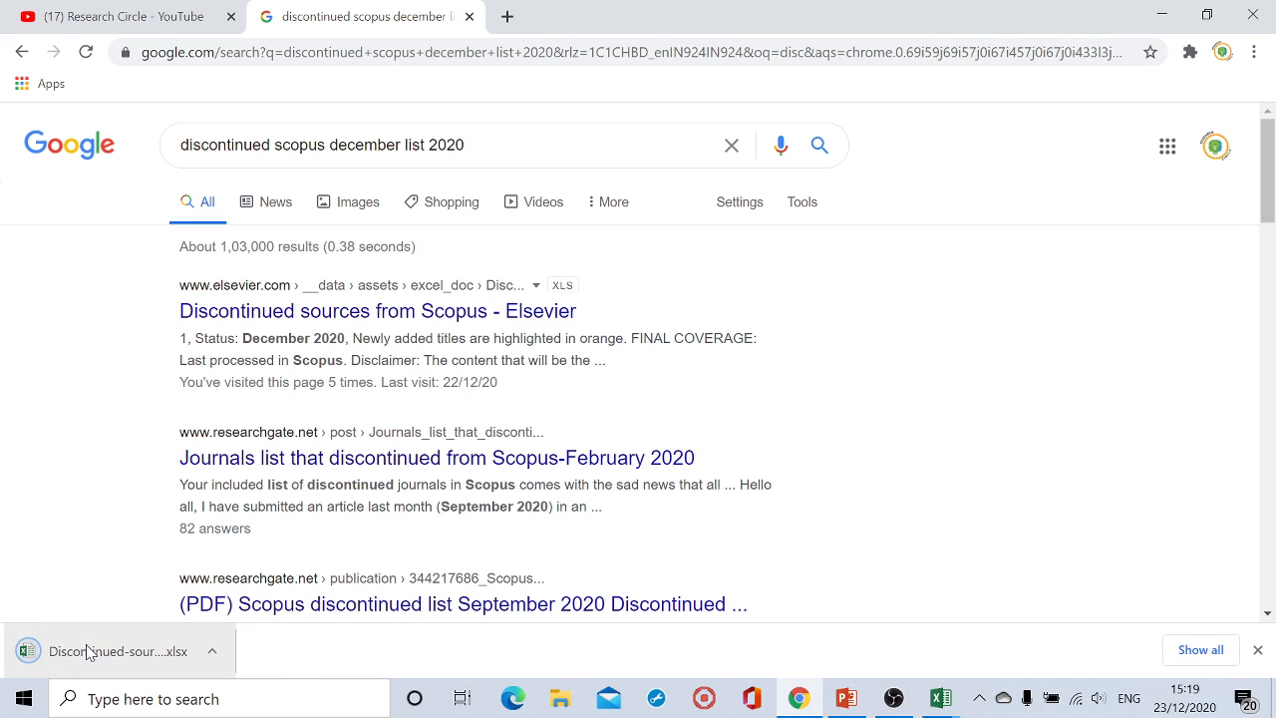
pyautogui.click(120, 649)
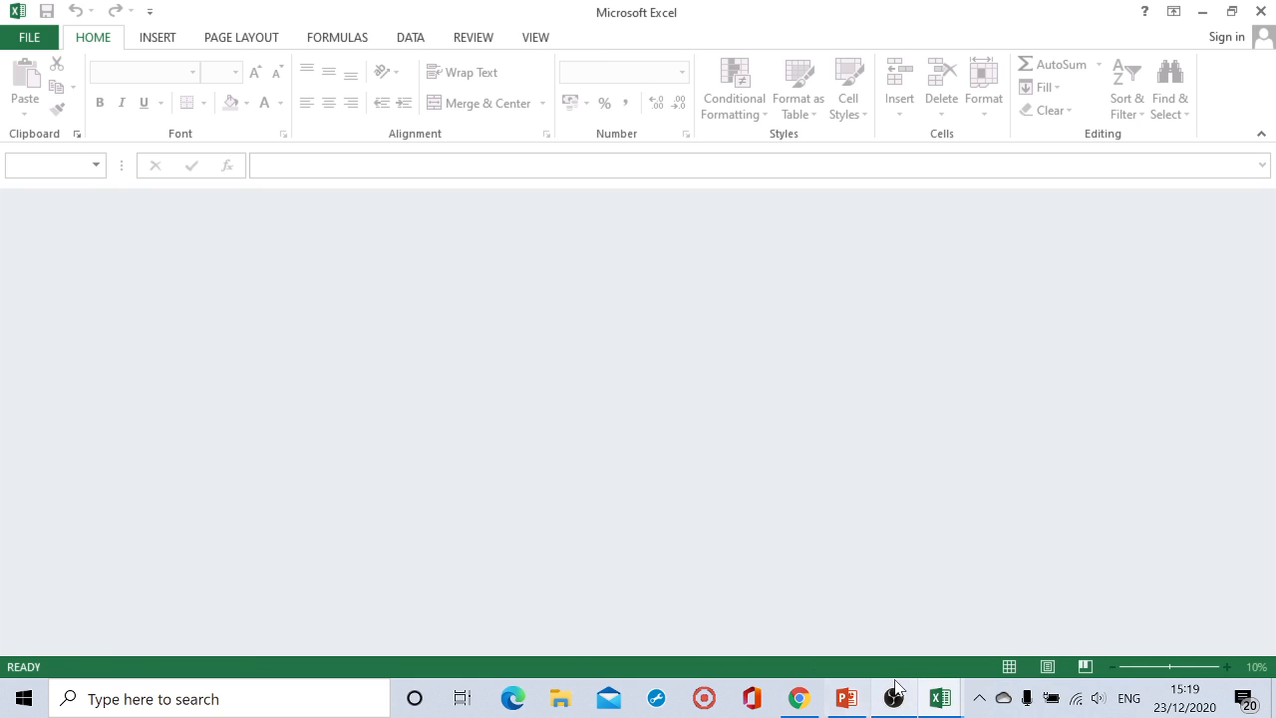
# - In the Discontinued-sources-from-Scopus workbook, open the Title column's filter menu to reach Filter by Color
pyautogui.click(937, 697)
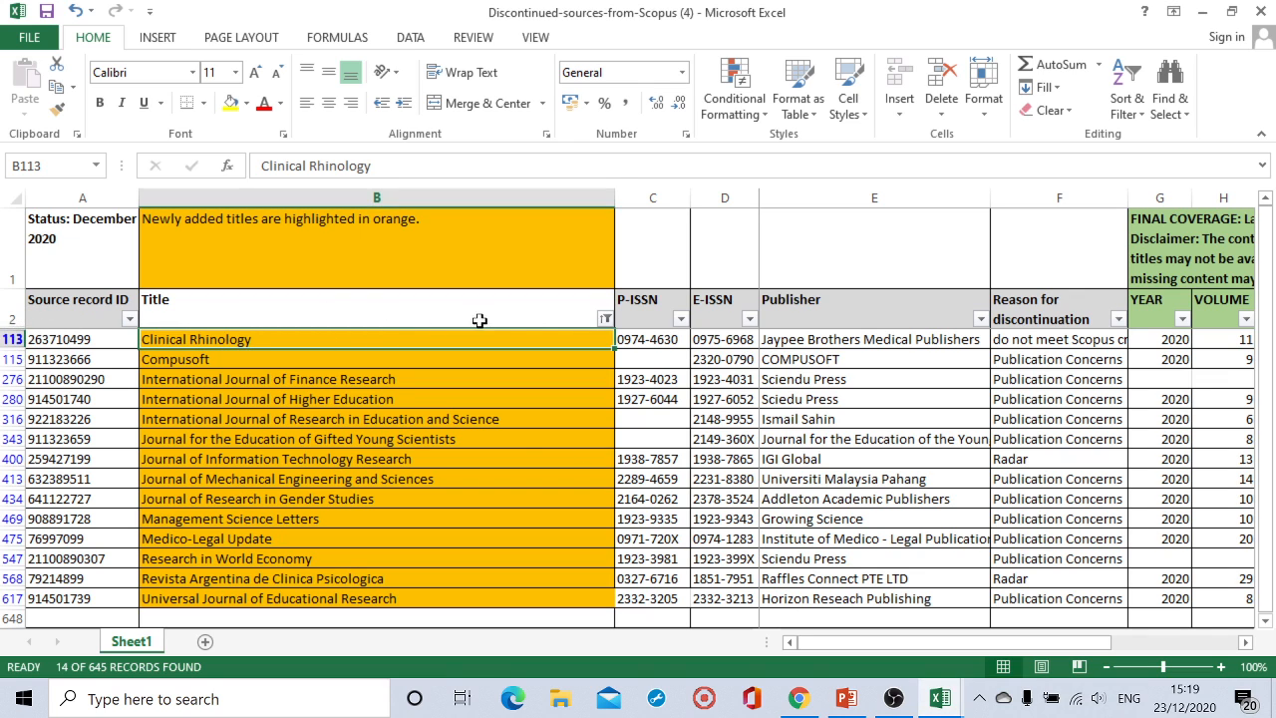
pyautogui.click(605, 318)
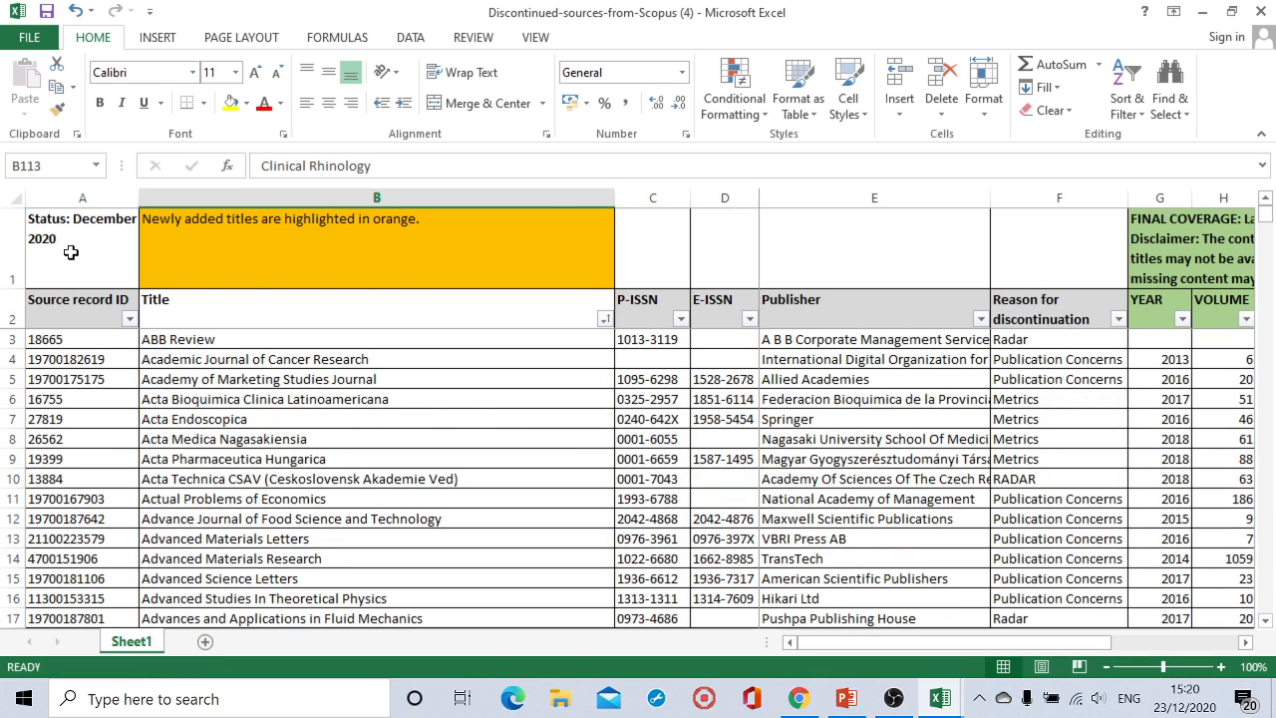
pyautogui.click(82, 239)
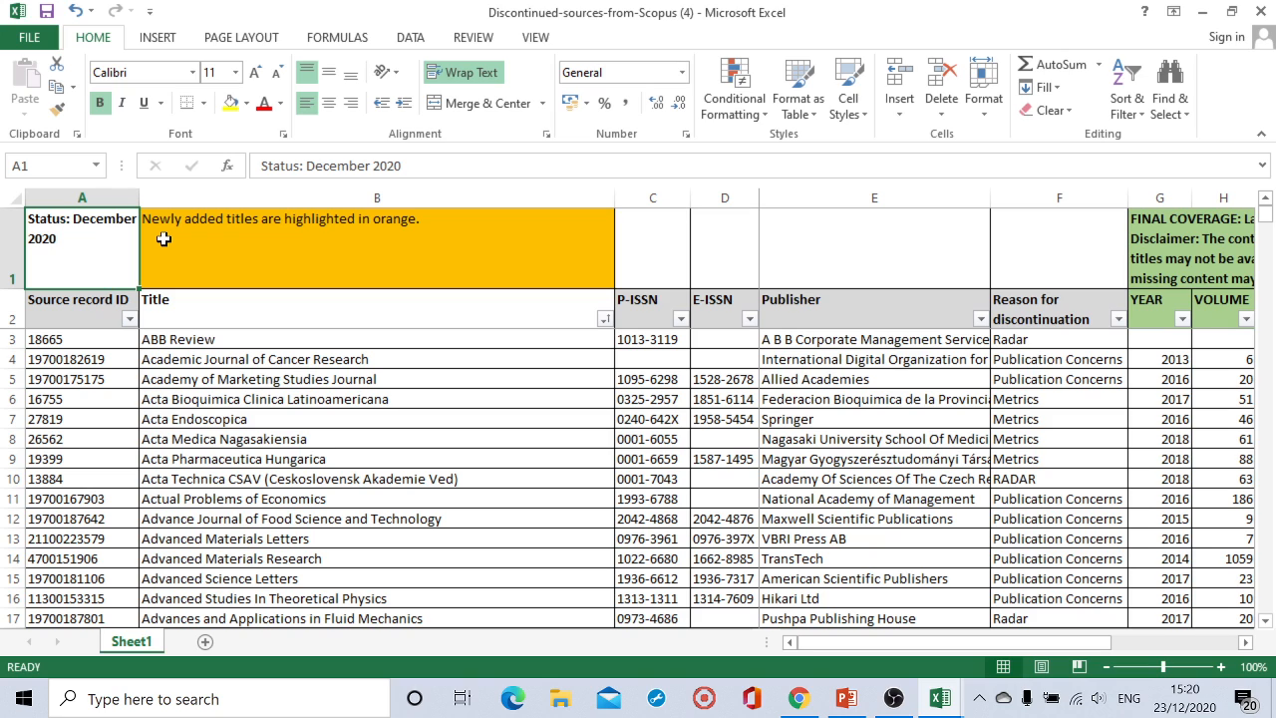
pyautogui.moveTo(198, 263)
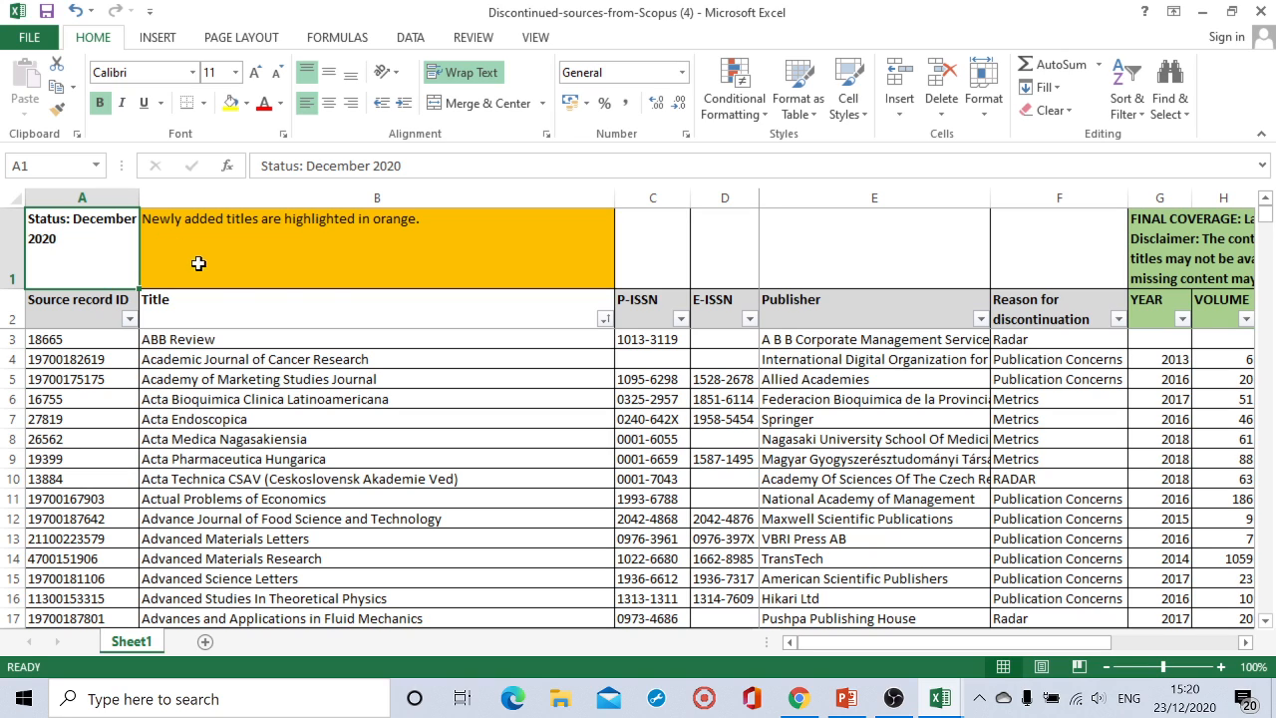
pyautogui.click(605, 319)
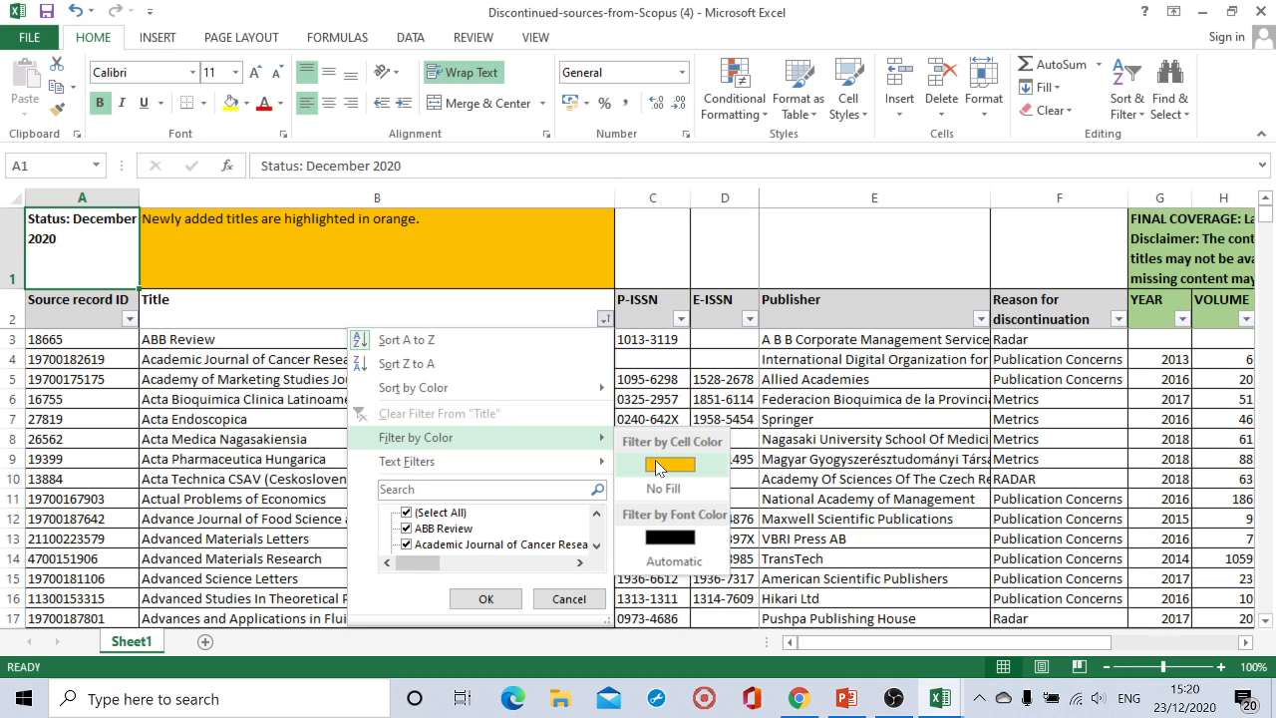
# - Filter Title by orange cell colour and select the 14 resulting titles to confirm the count
pyautogui.click(674, 464)
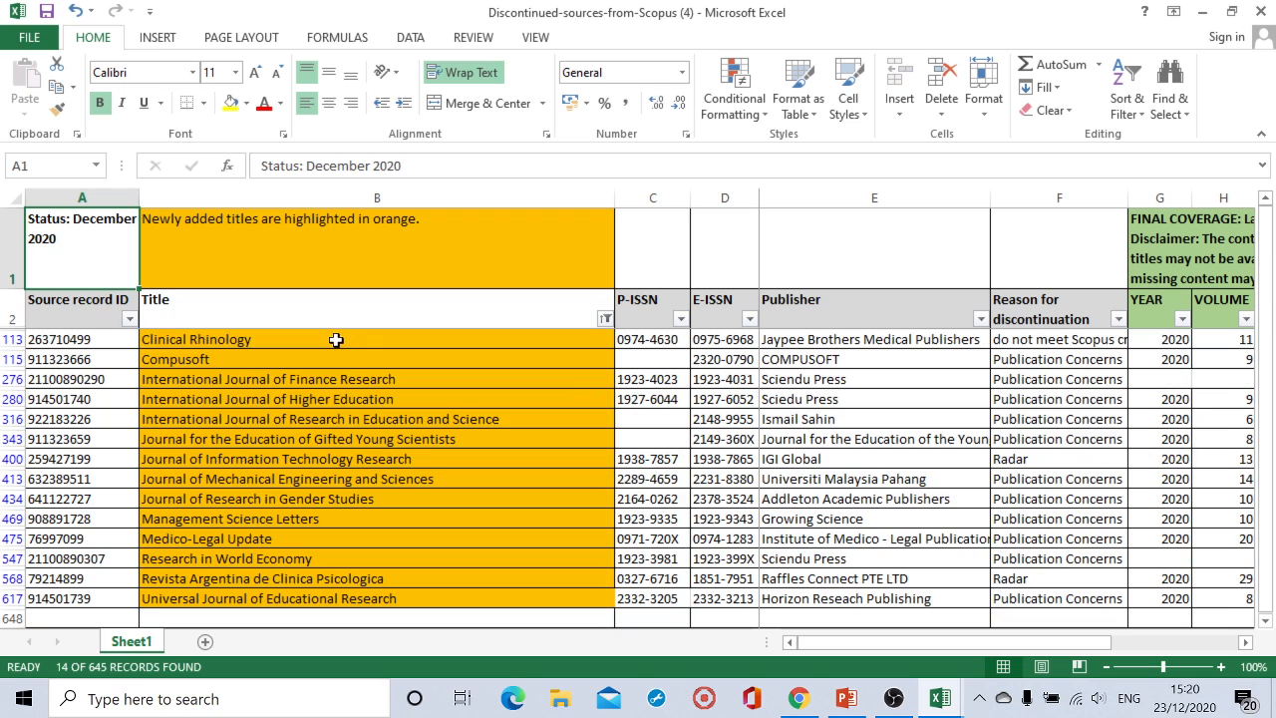
pyautogui.moveTo(335, 339); pyautogui.dragTo(359, 598)
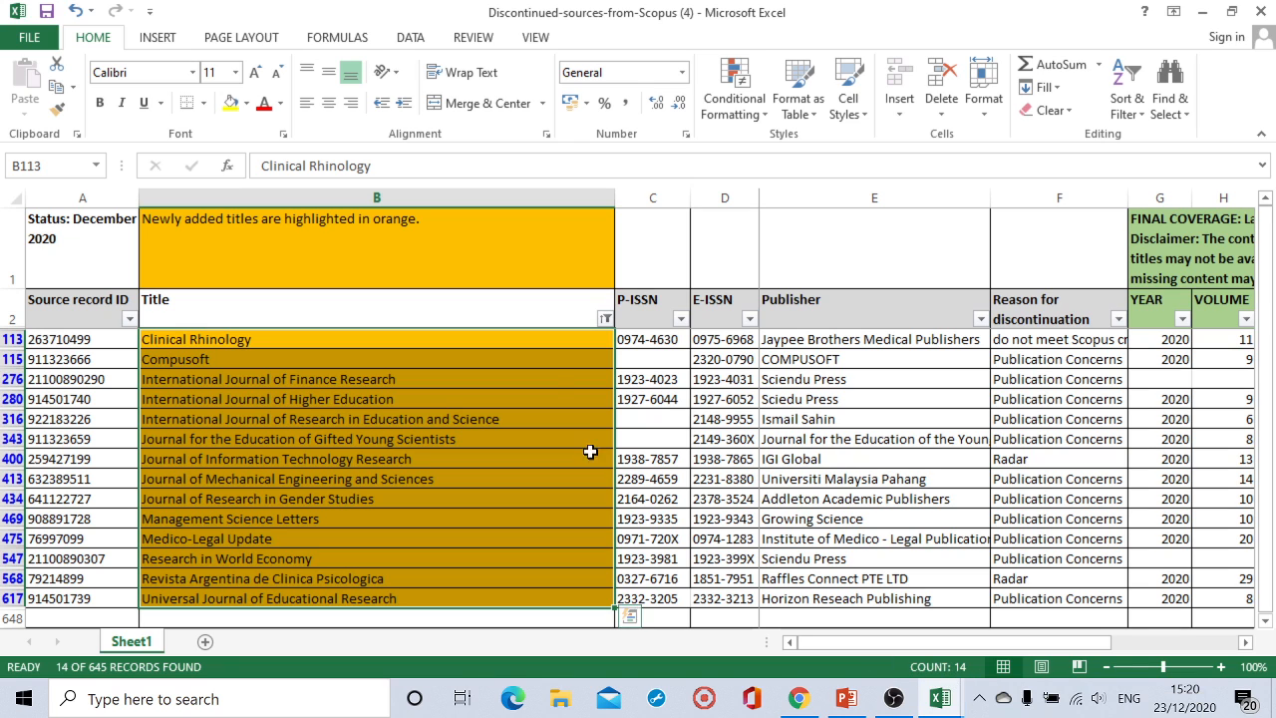
pyautogui.moveTo(460, 459)
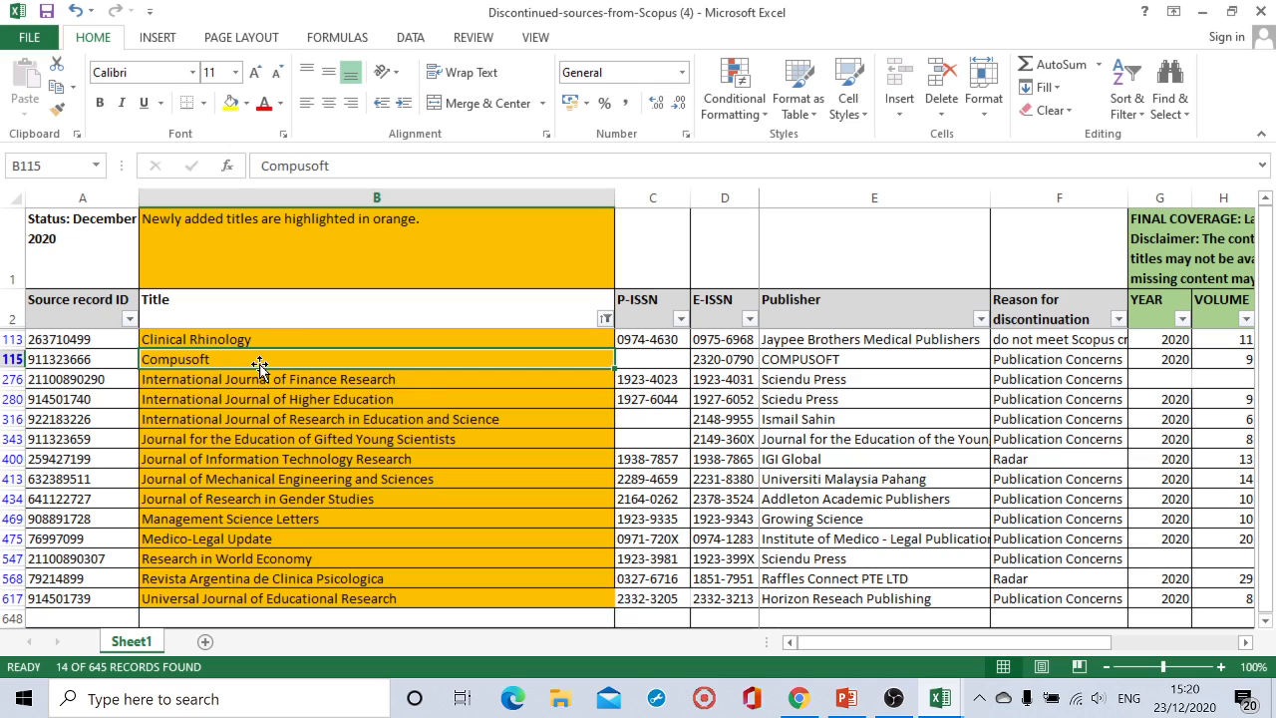
pyautogui.click(239, 518)
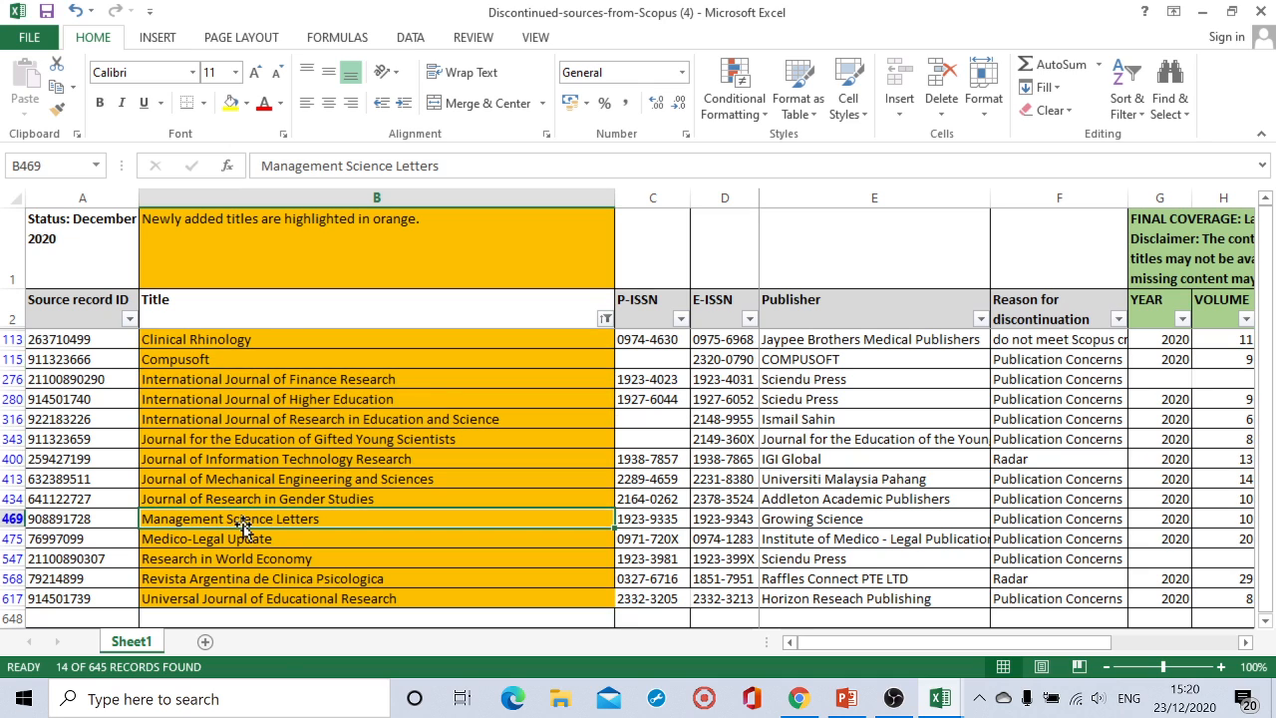
pyautogui.click(269, 598)
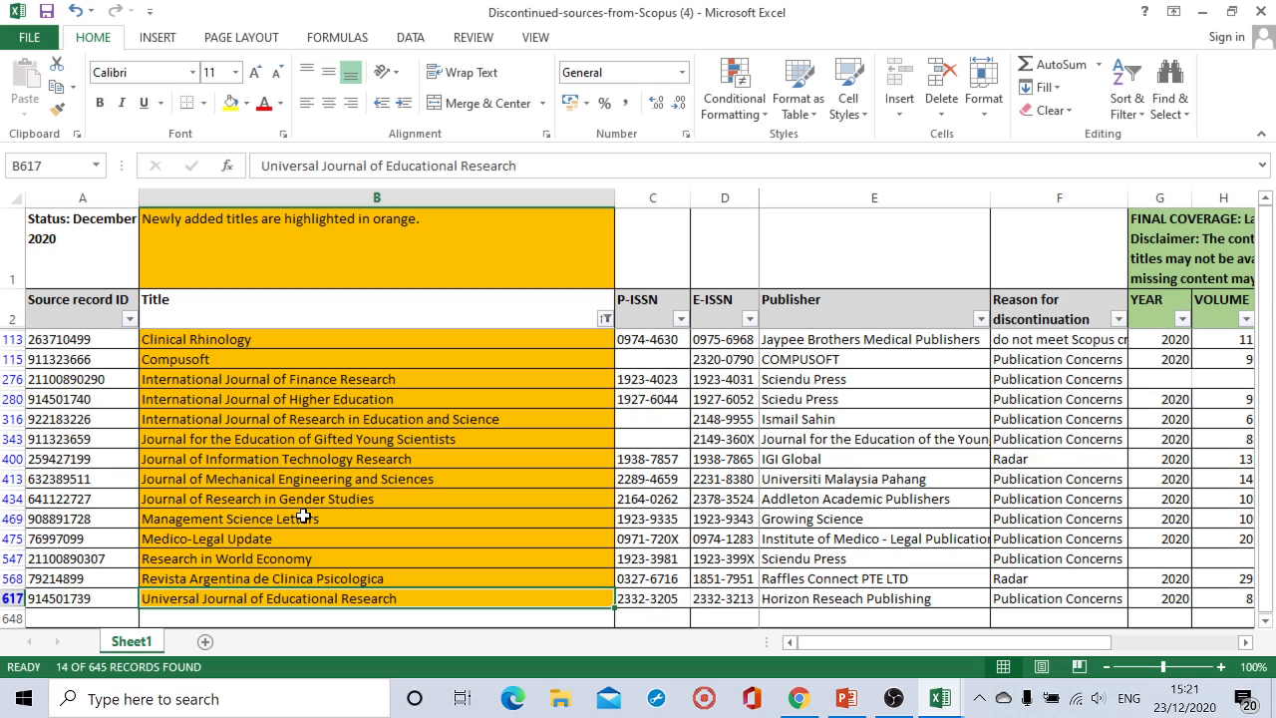
pyautogui.moveTo(829, 536)
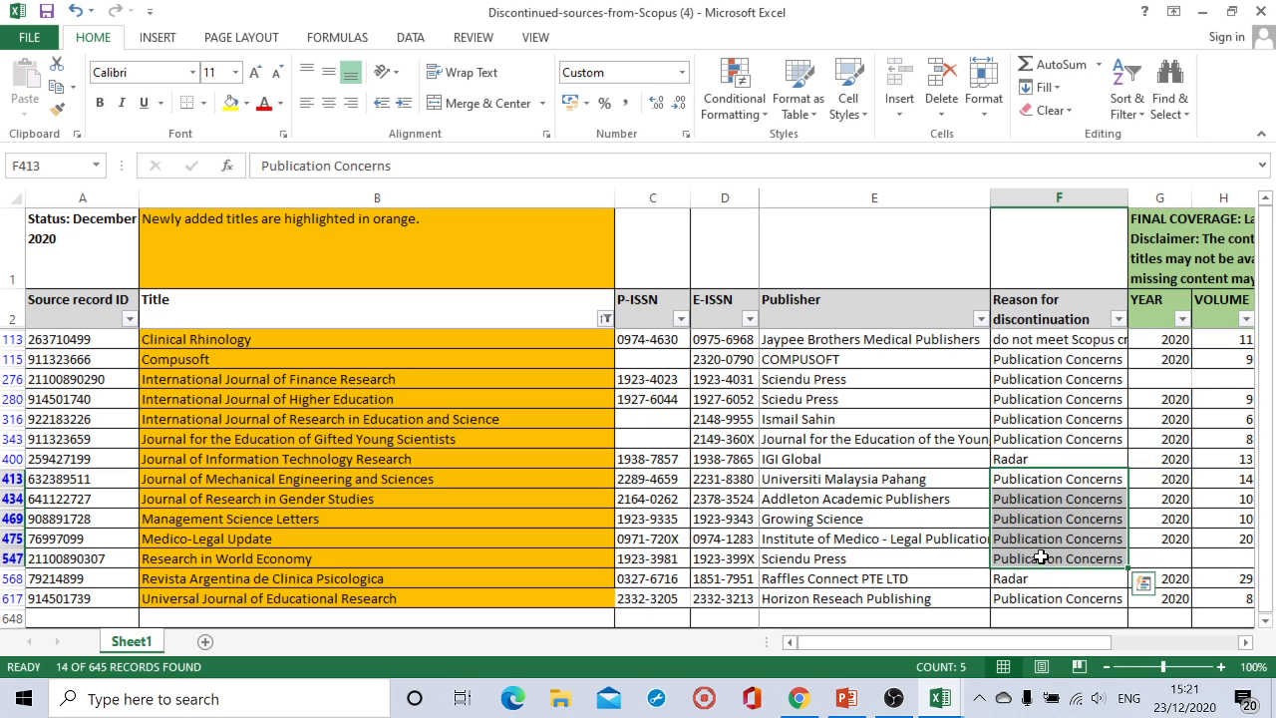
pyautogui.click(1057, 459)
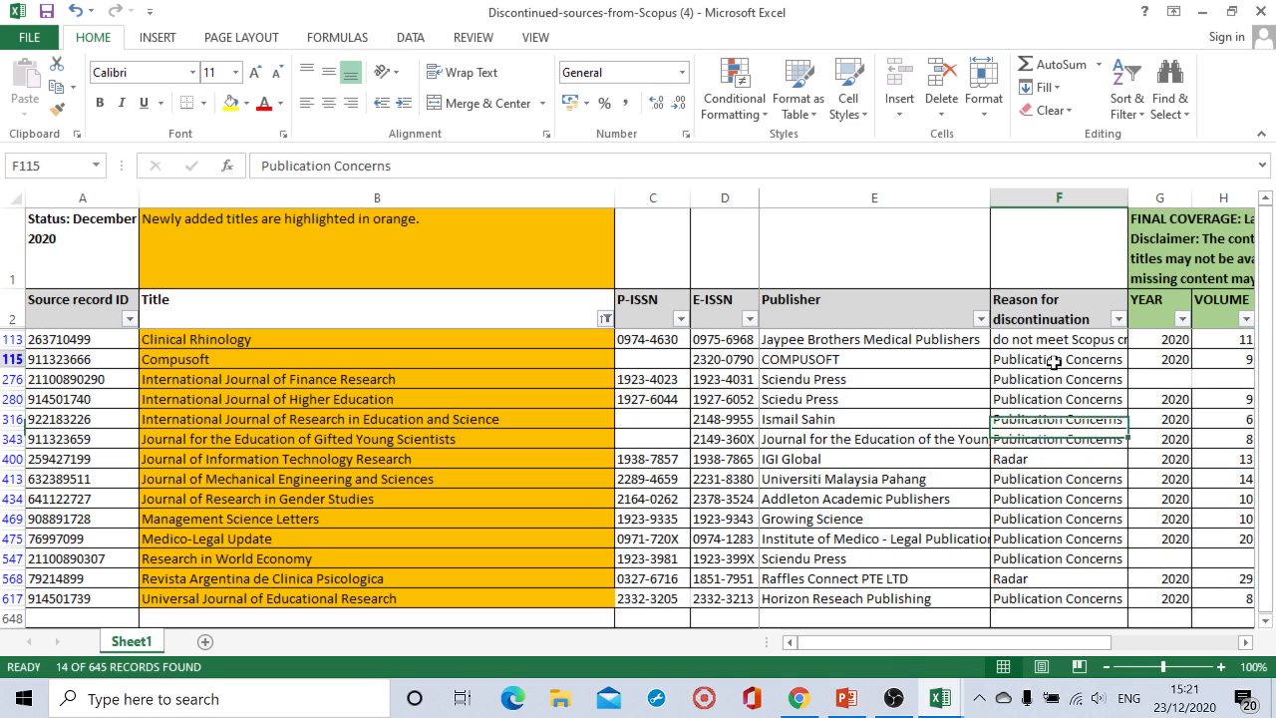
pyautogui.moveTo(1058, 359); pyautogui.dragTo(1058, 598)
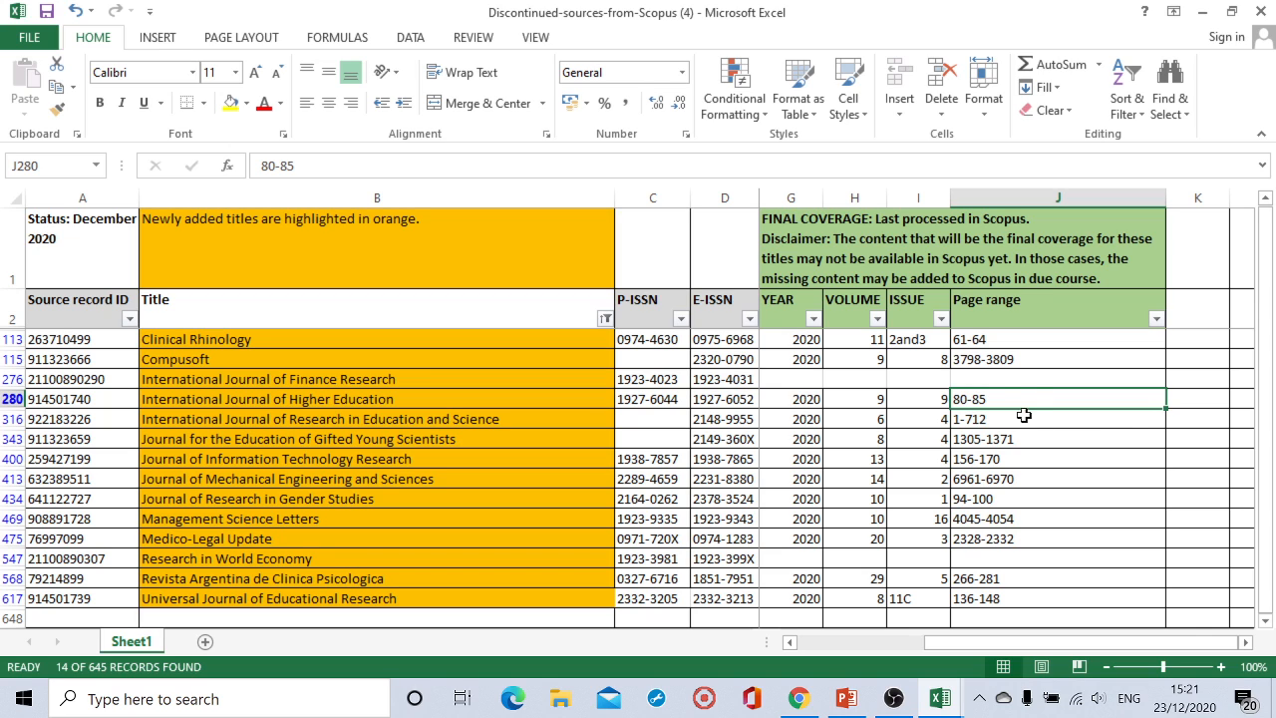
pyautogui.moveTo(1025, 396)
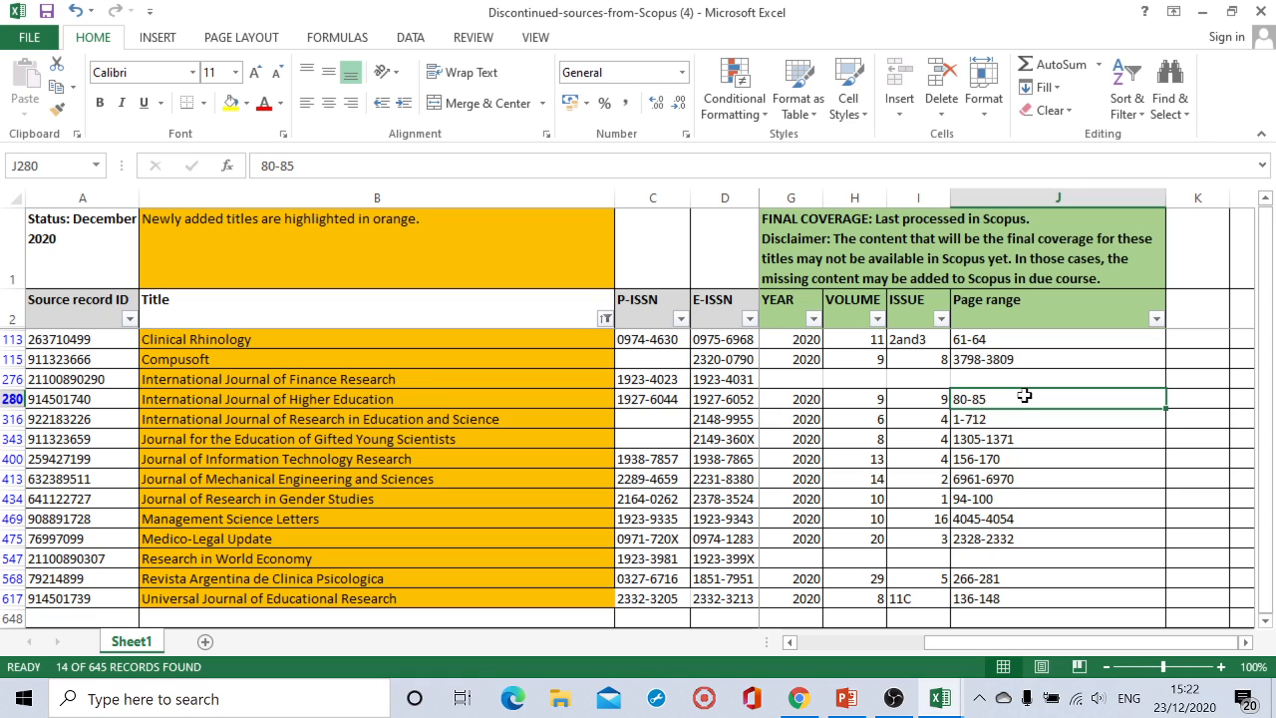
pyautogui.click(917, 398)
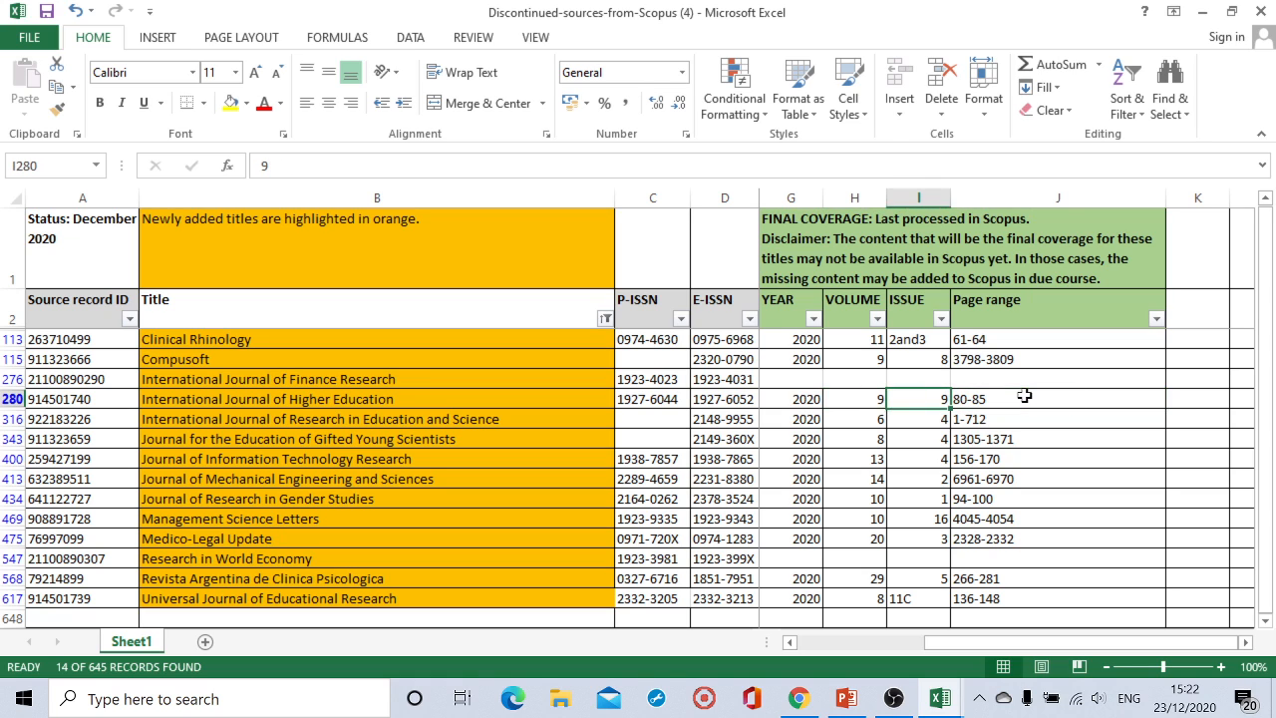
pyautogui.click(853, 399)
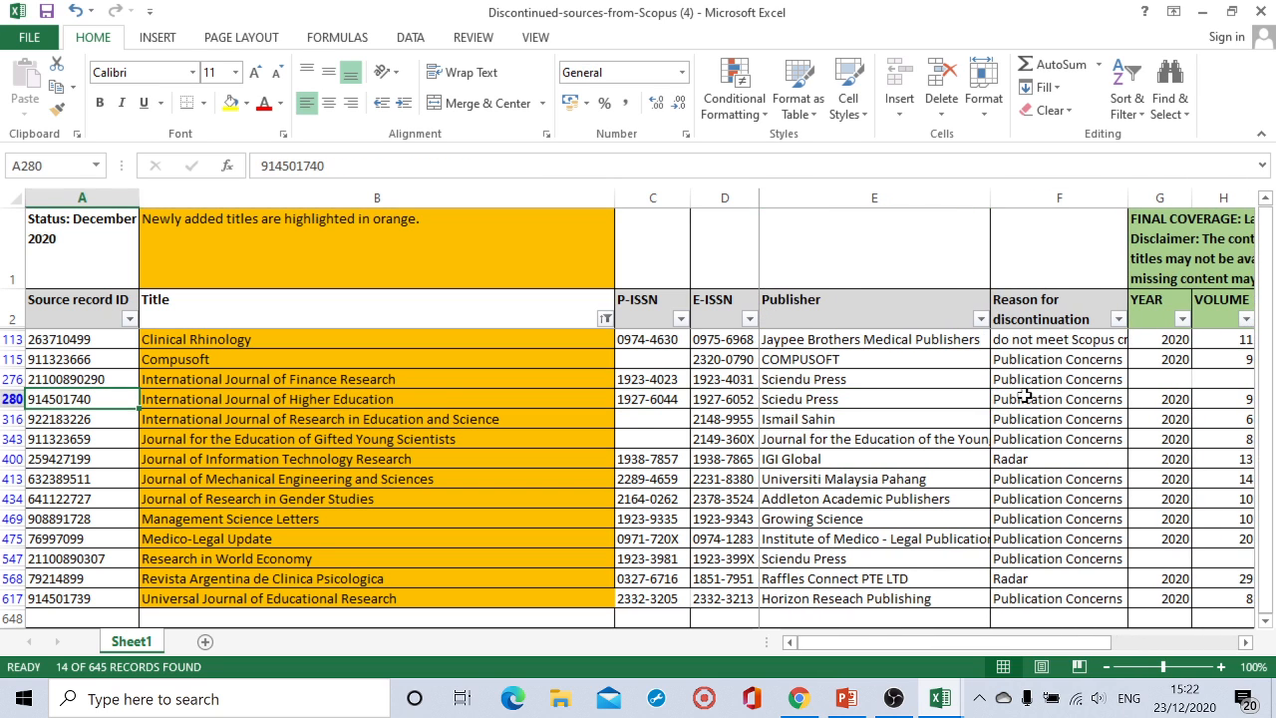
pyautogui.click(375, 399)
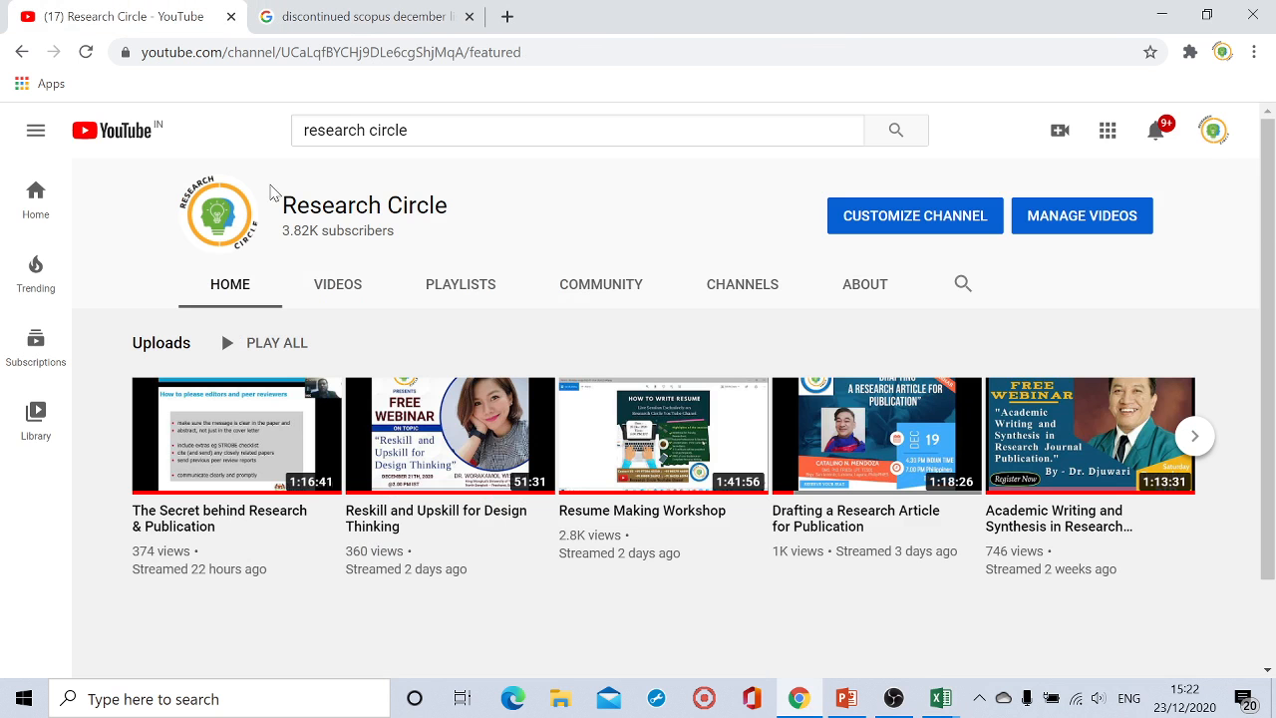
pyautogui.moveTo(488, 243)
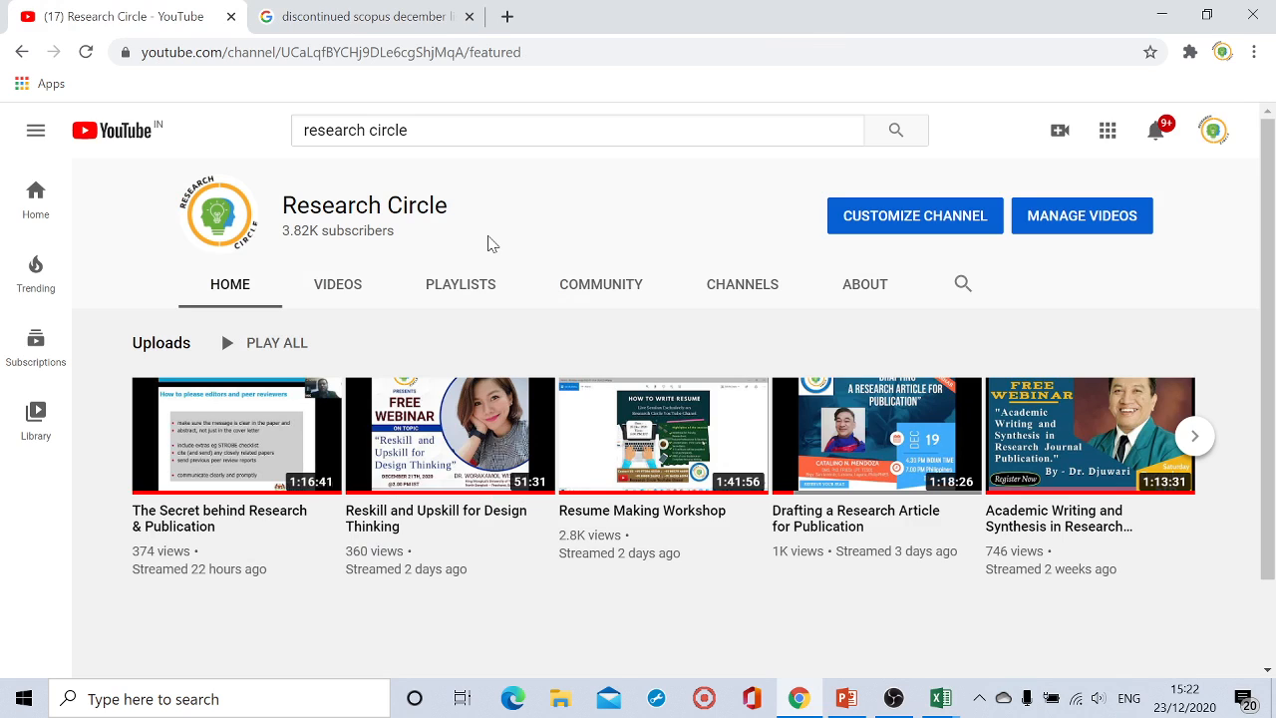
pyautogui.moveTo(516, 249)
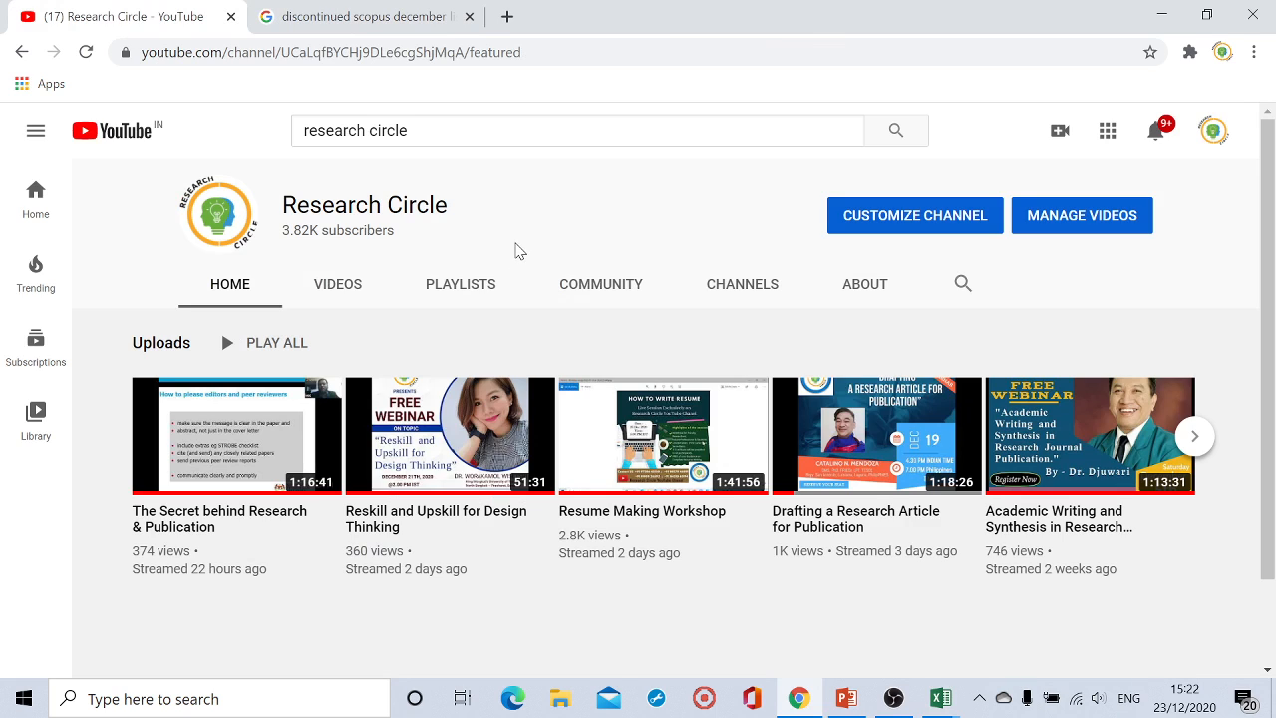